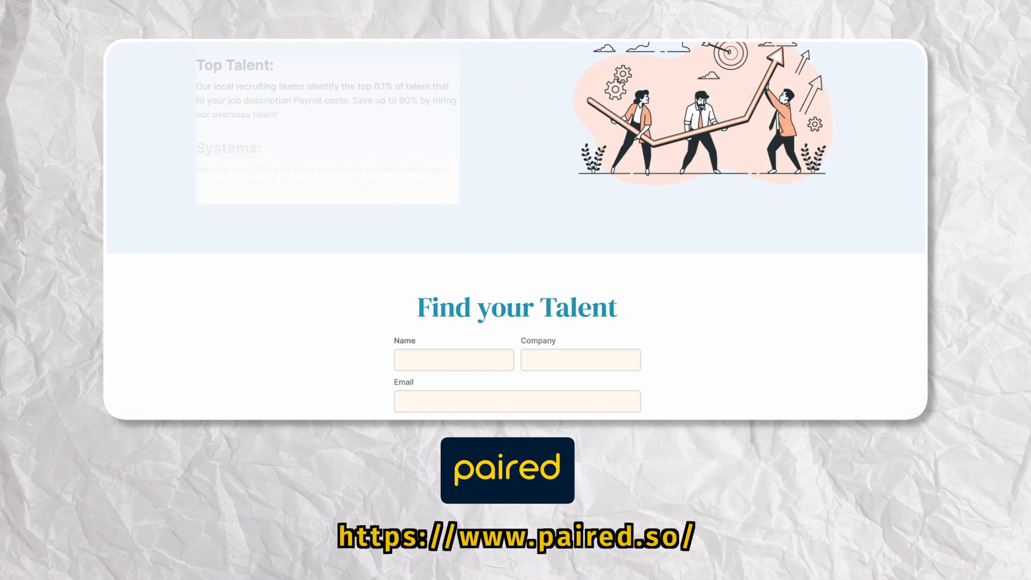
{"action": "scroll", "scroll_direction": "down", "scroll_amount": 3}
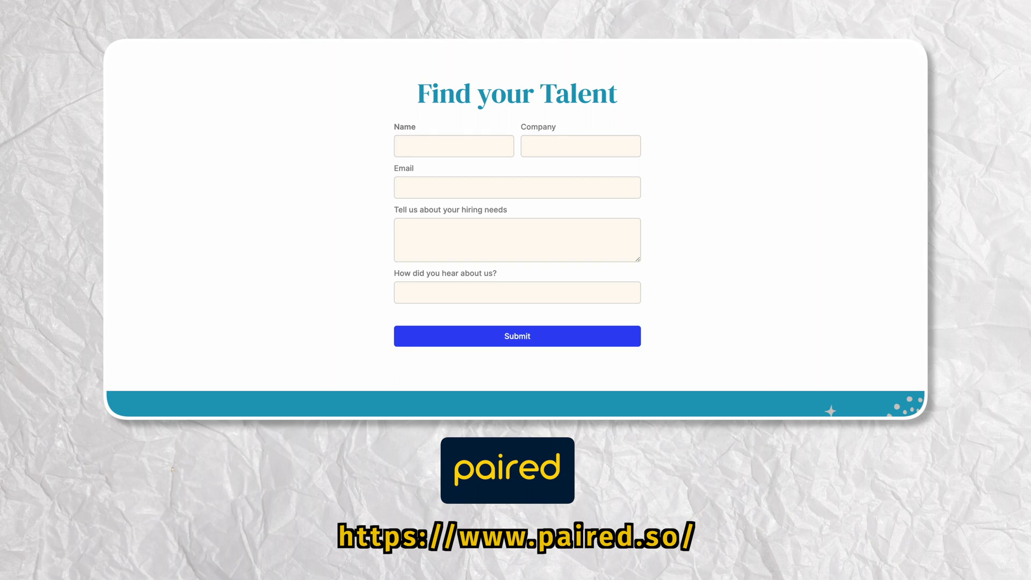